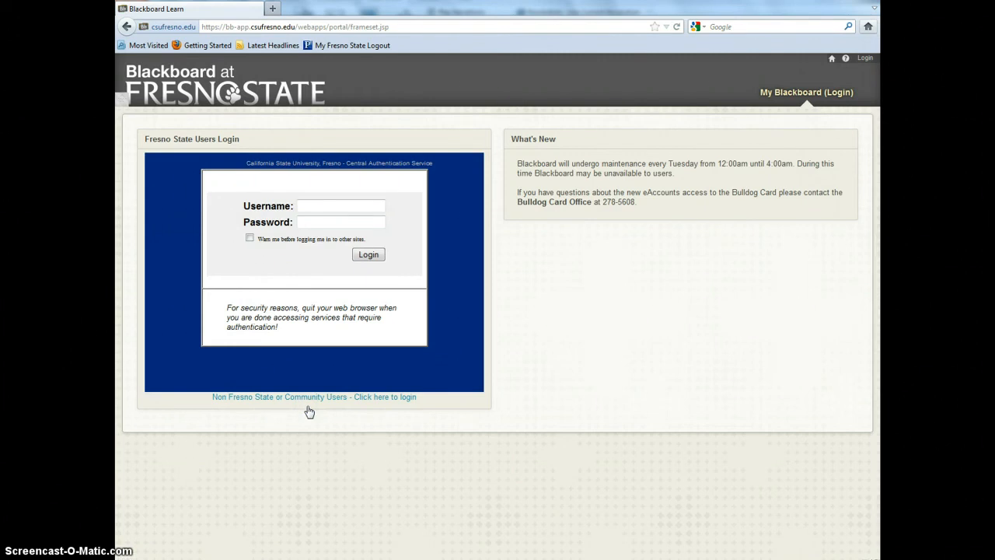
Sign in through the community user login as 'johnl_test' to reach My Blackboard
left_click(314, 396)
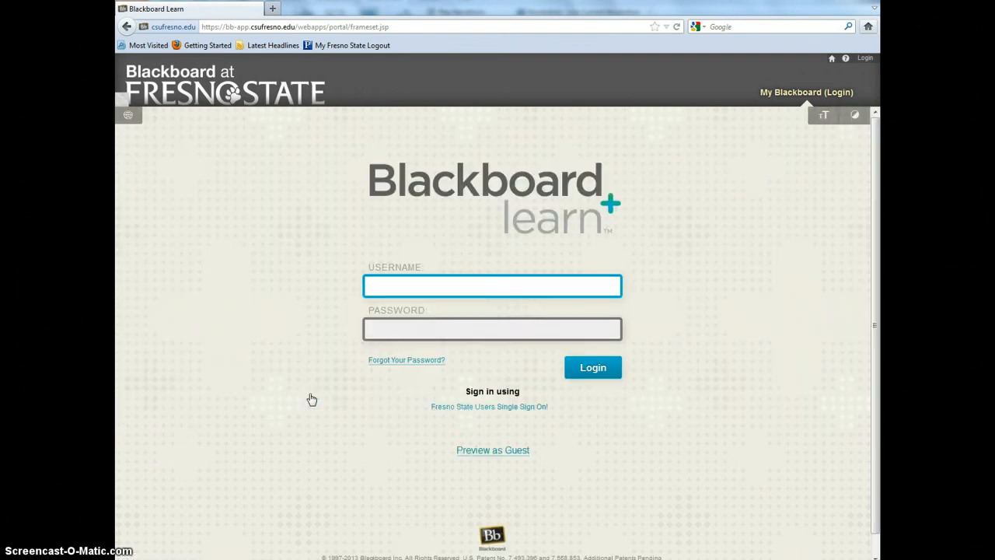
type("johnl_test")
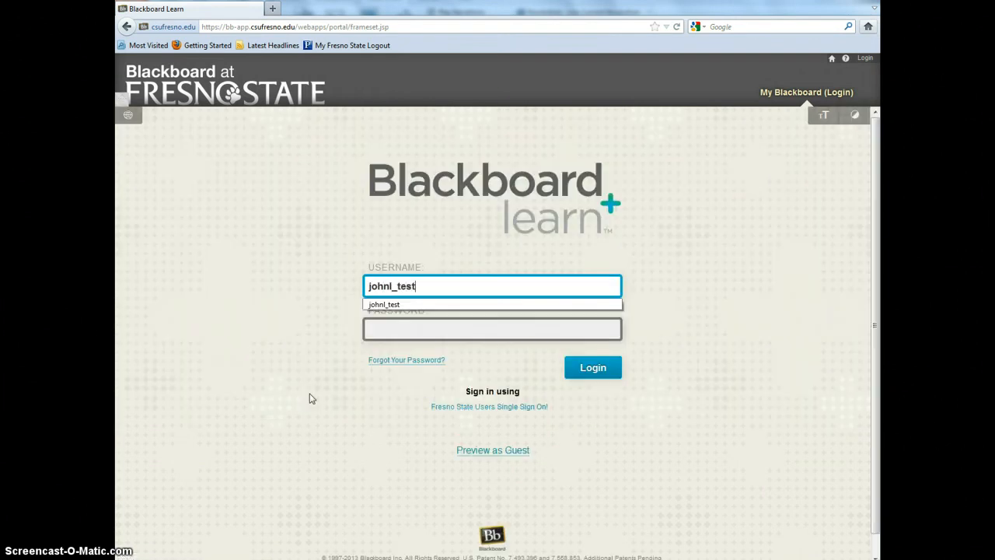
left_click(592, 367)
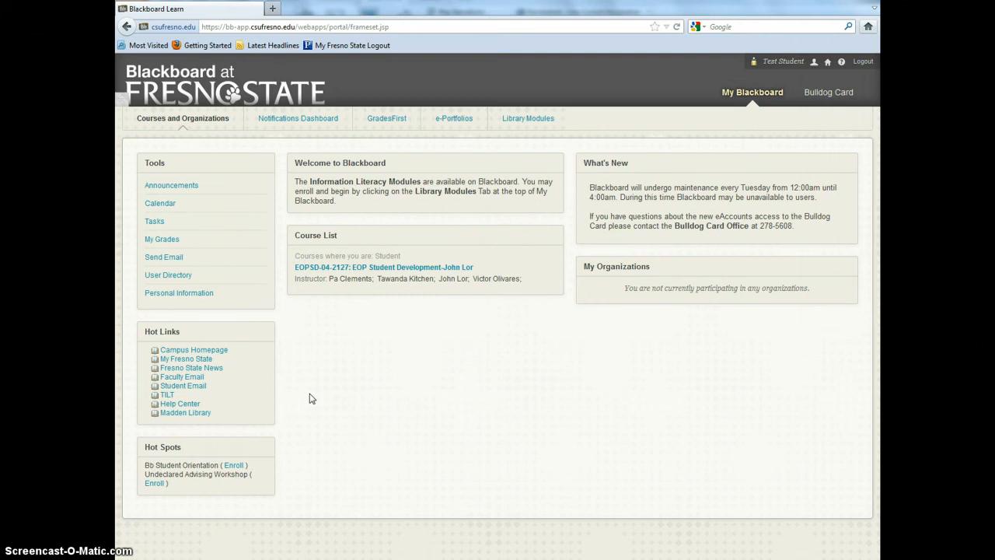
mouse_move(313, 384)
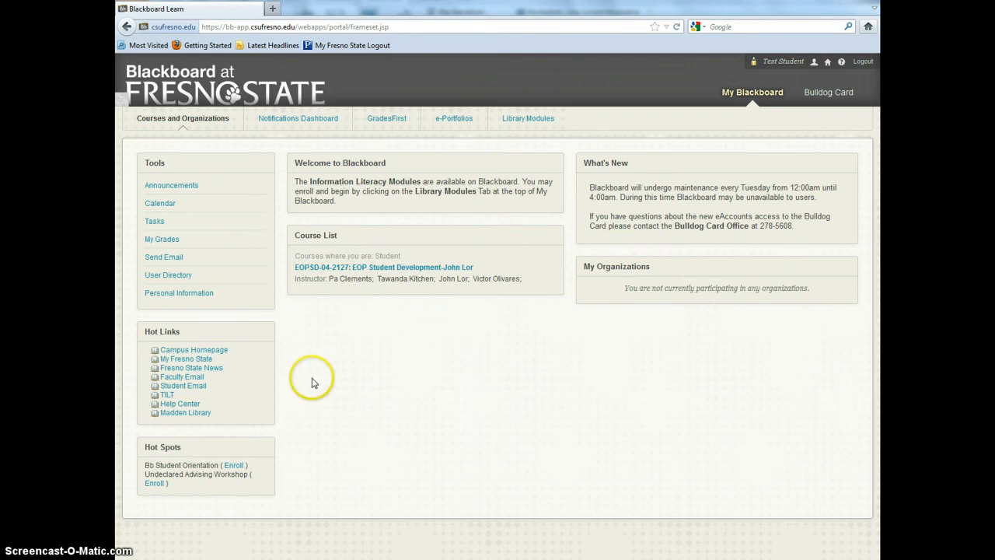
Enter the EOP Student Development course from the Course List
left_click(382, 267)
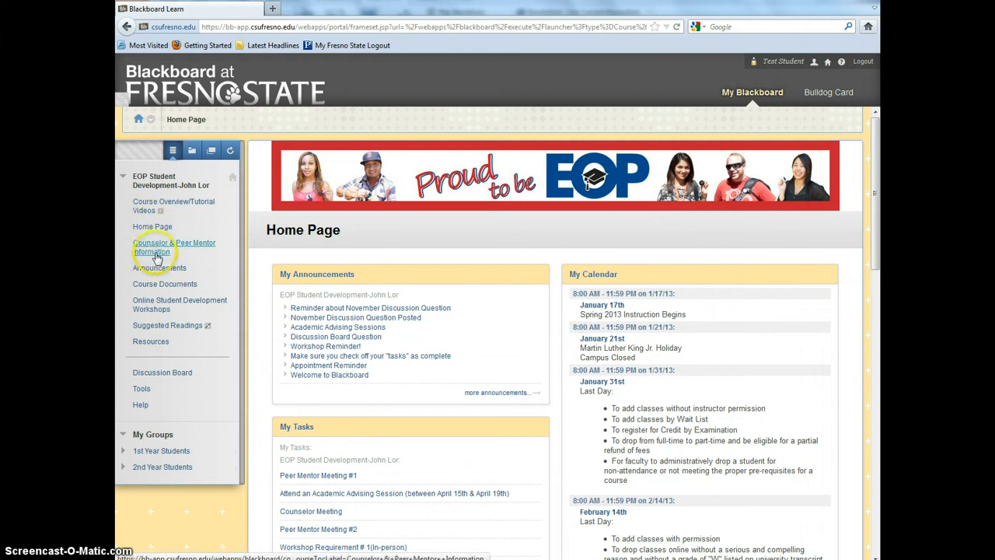
mouse_move(164, 283)
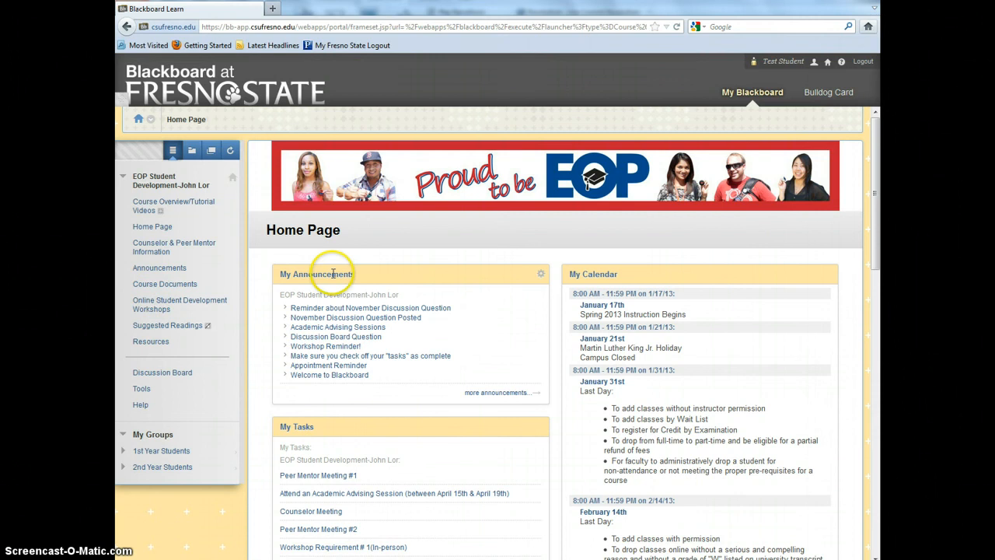
mouse_move(426, 381)
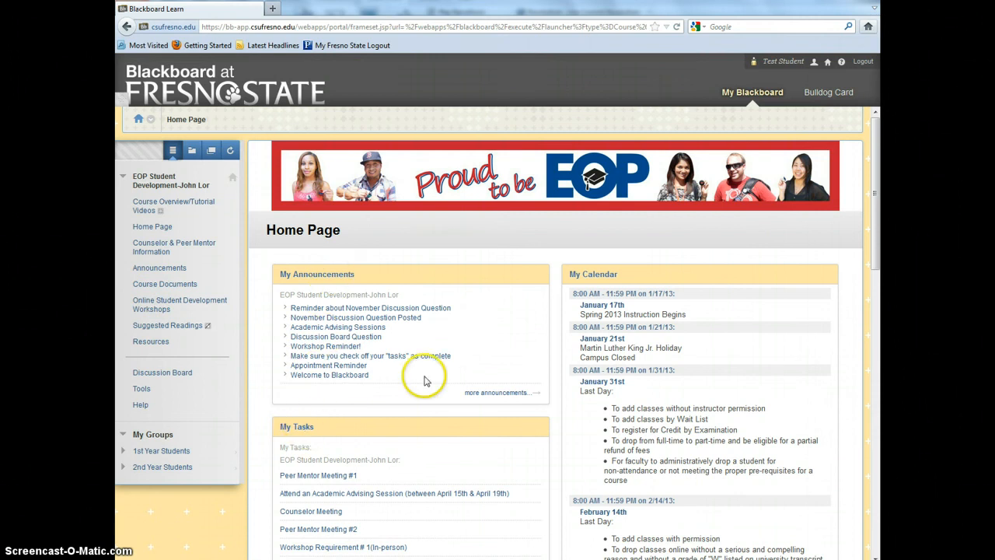
mouse_move(594, 274)
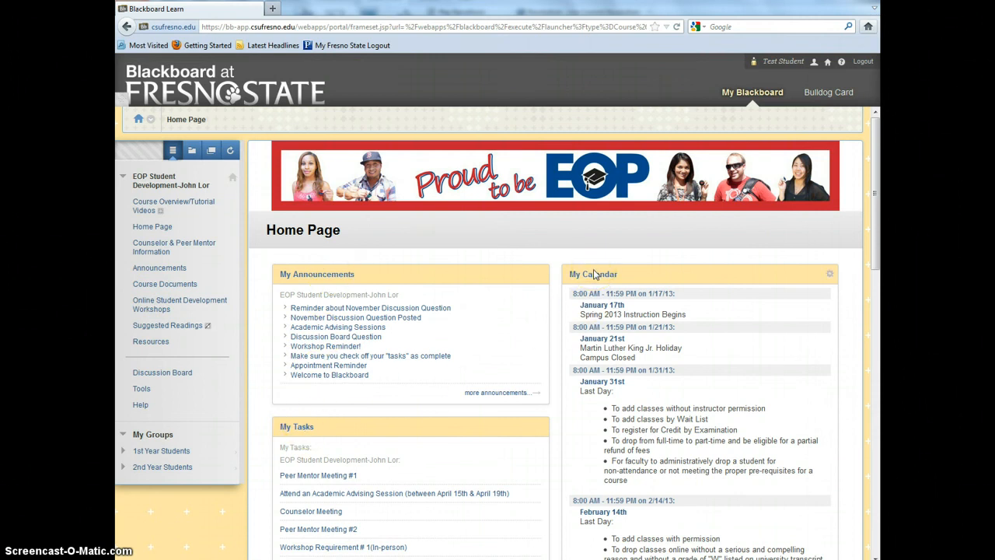
mouse_move(339, 273)
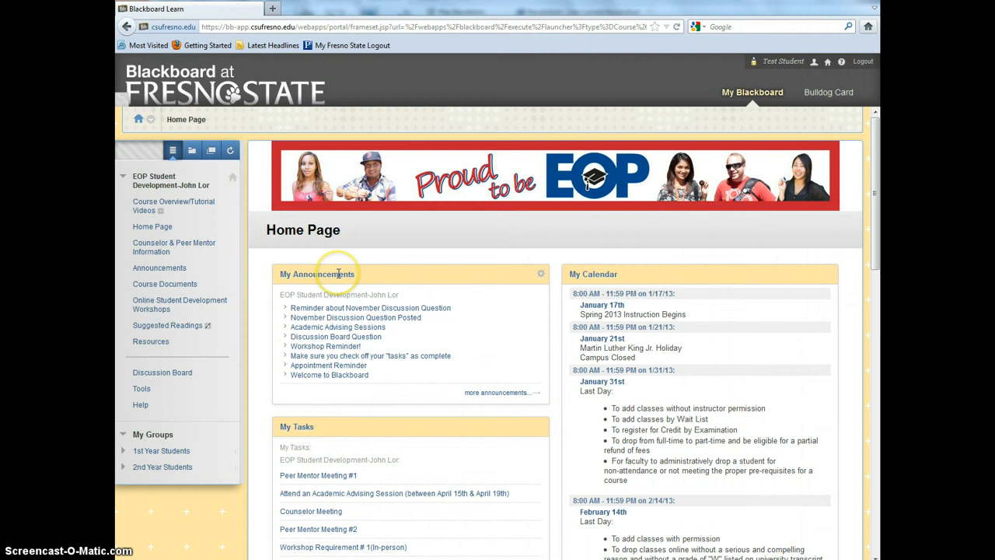
mouse_move(416, 278)
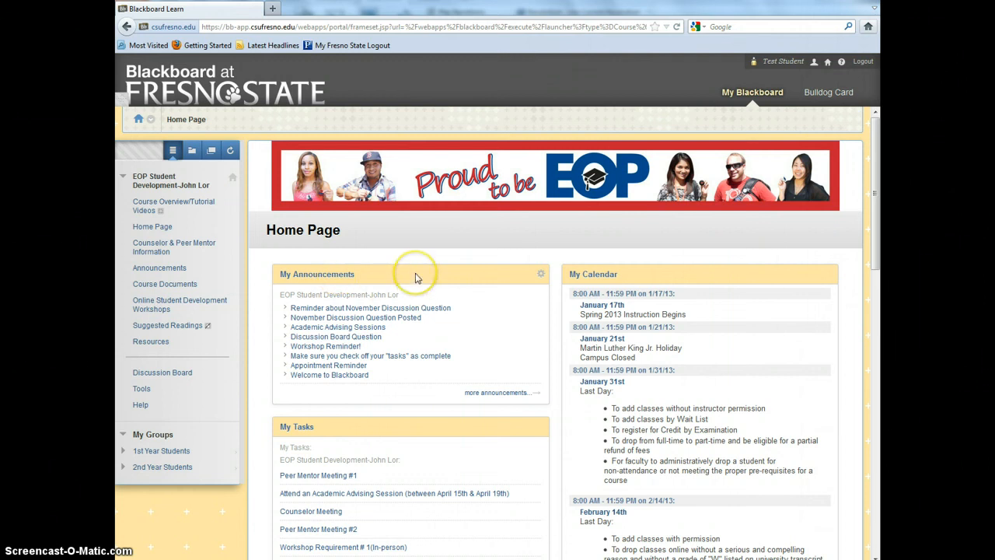
mouse_move(417, 276)
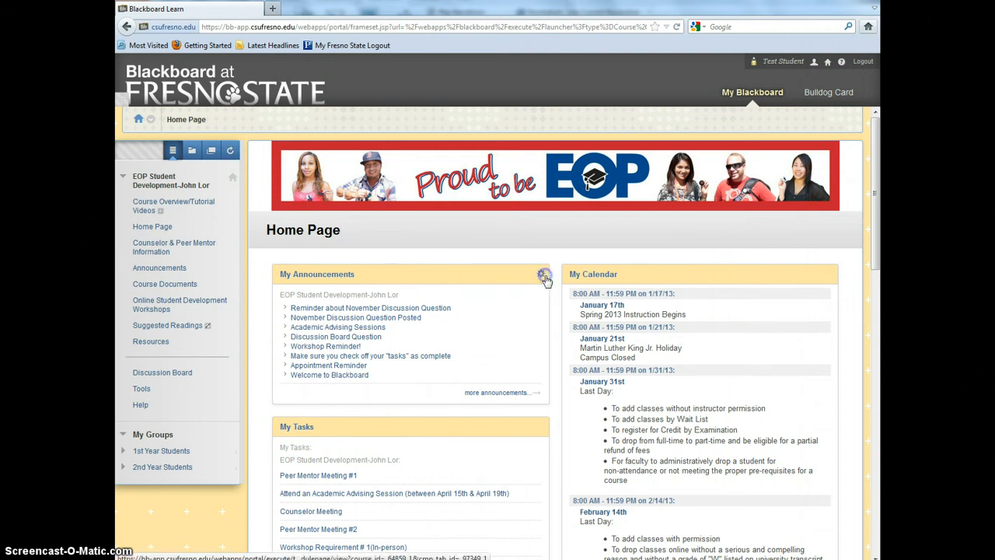
Set My Announcements to show announcements for All Days
left_click(544, 277)
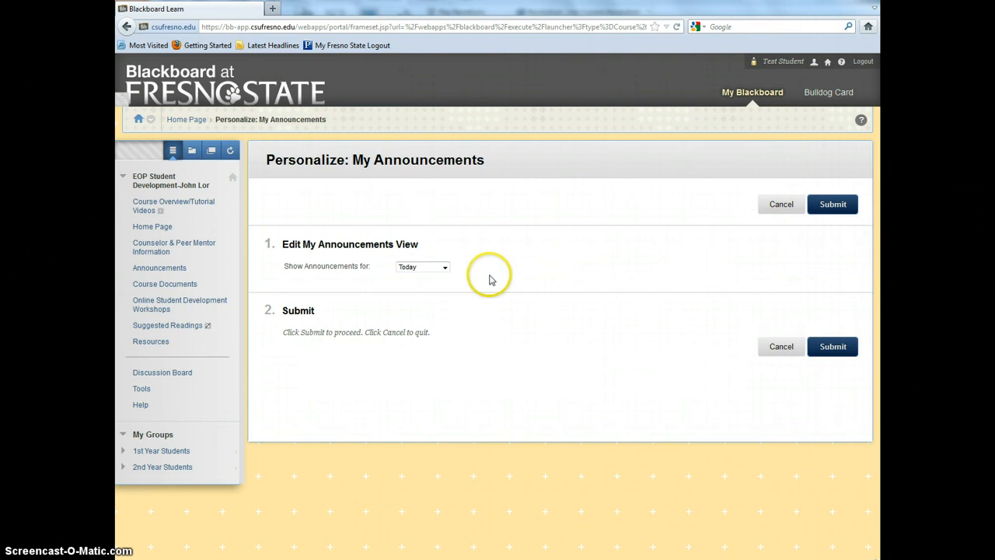
left_click(423, 267)
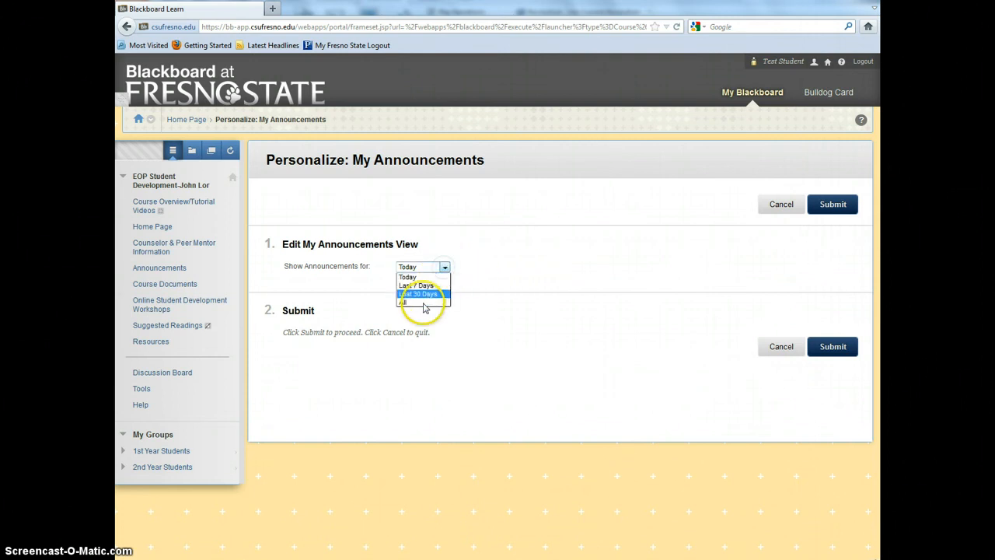
left_click(402, 301)
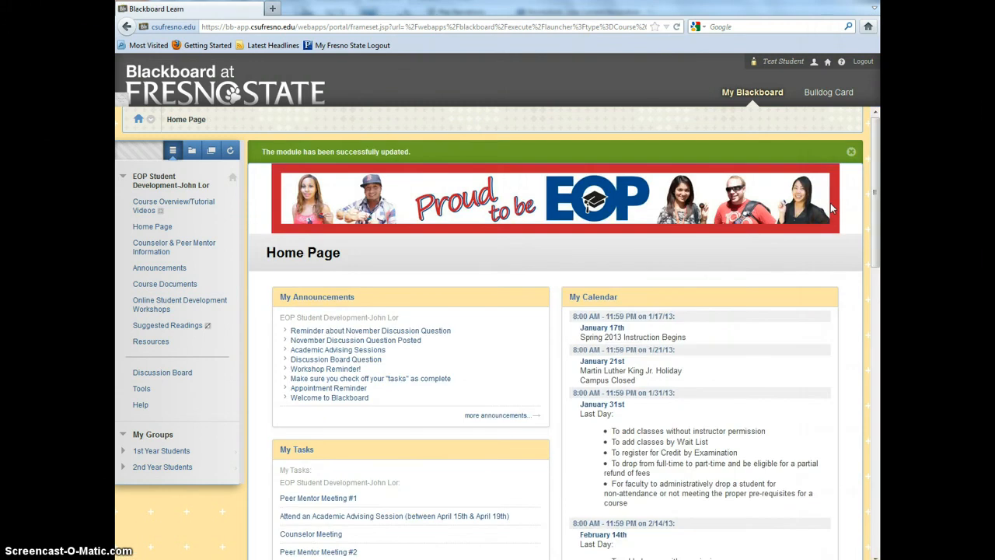
mouse_move(521, 326)
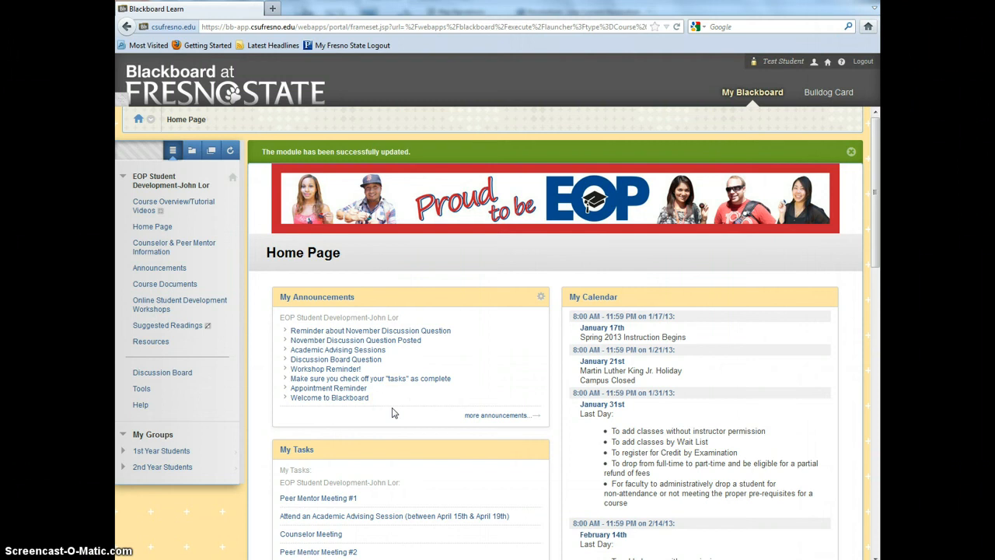
mouse_move(525, 407)
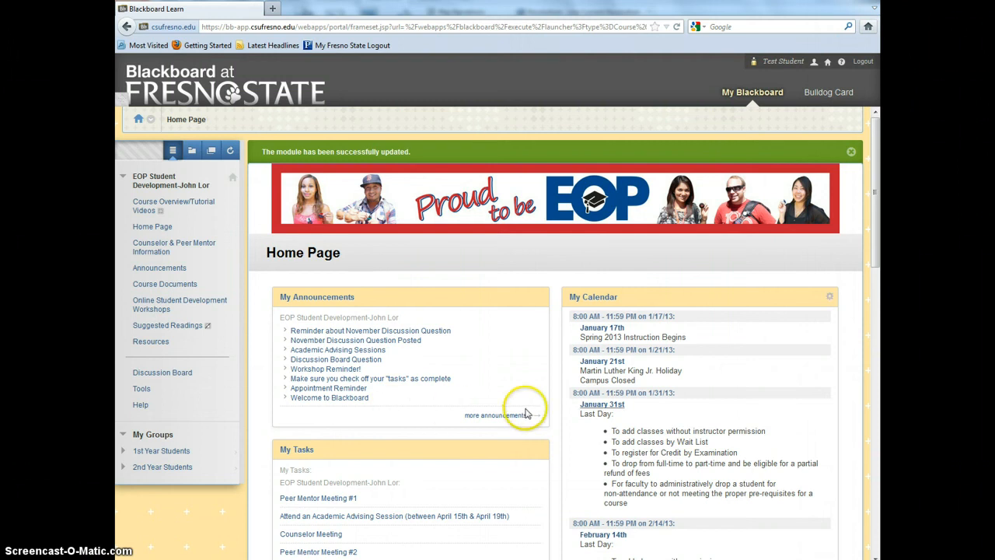
mouse_move(745, 311)
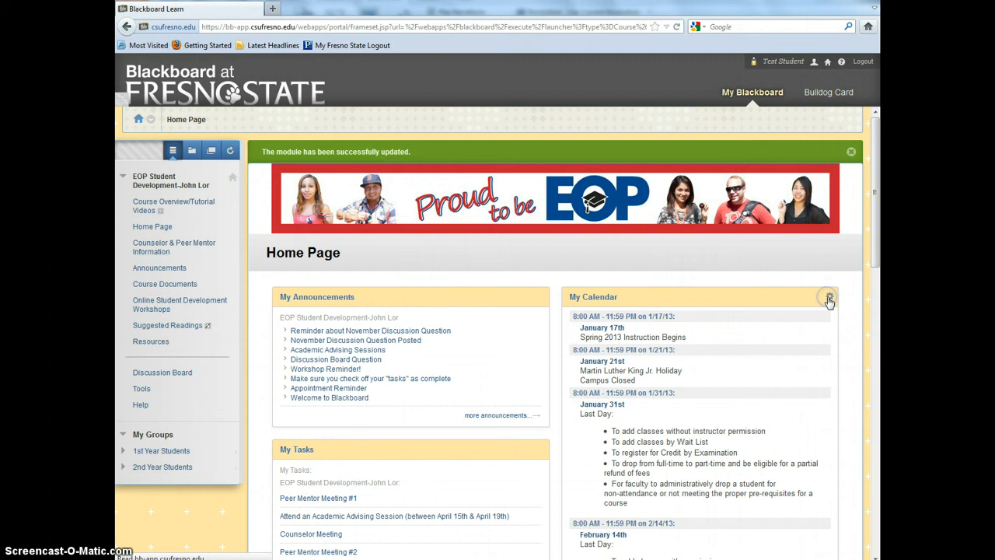
Submit My Calendar settings keeping 'Show Calendar Events for' at All
left_click(828, 298)
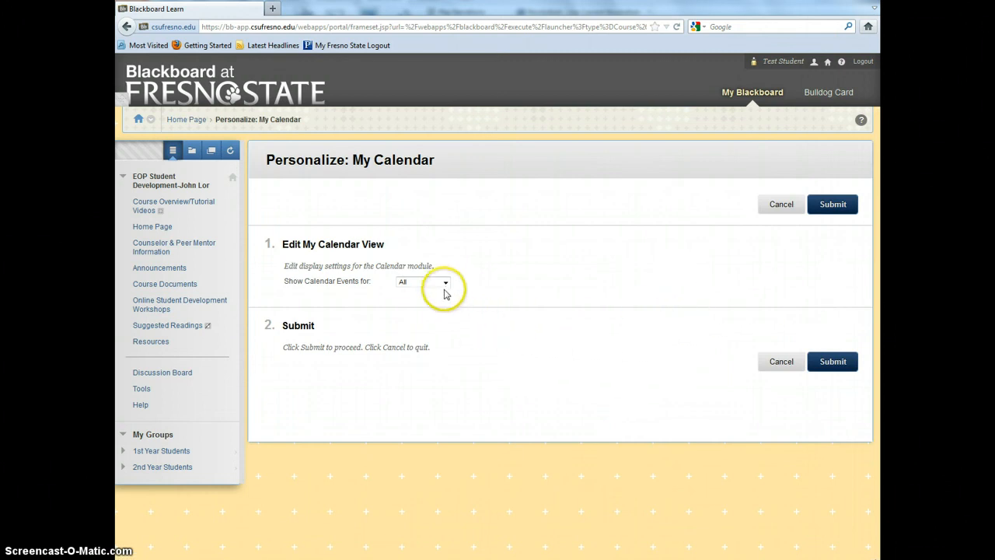
mouse_move(432, 318)
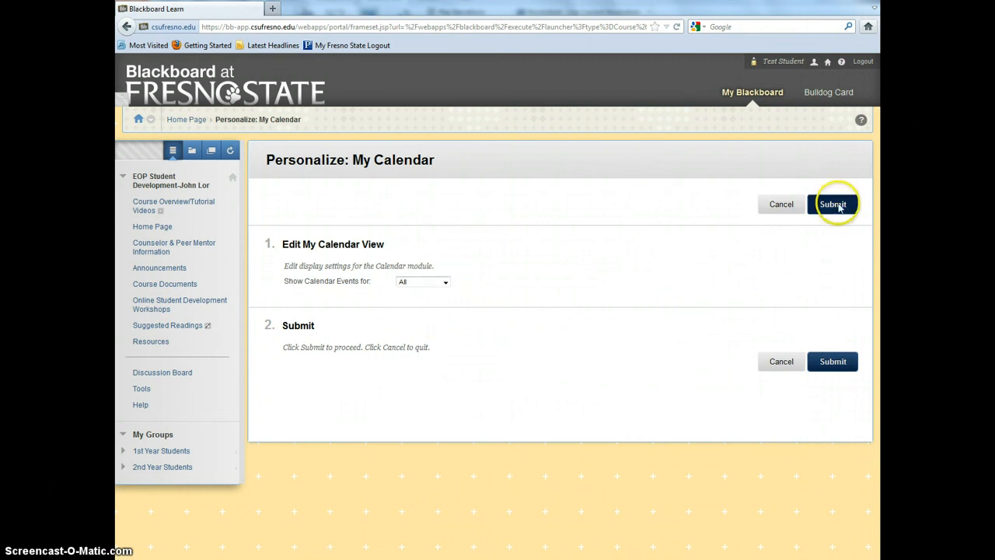
left_click(833, 204)
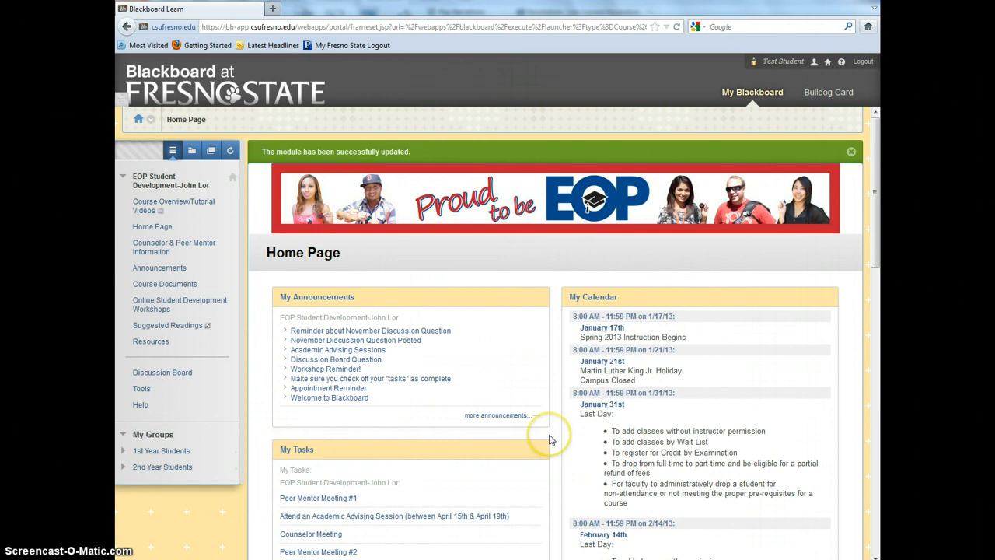
scroll("down", 3)
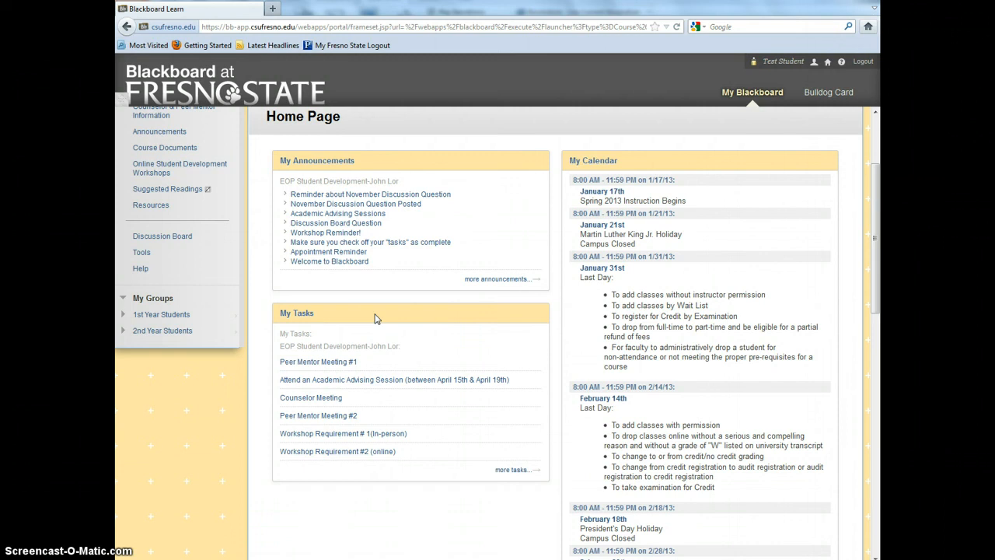
mouse_move(314, 372)
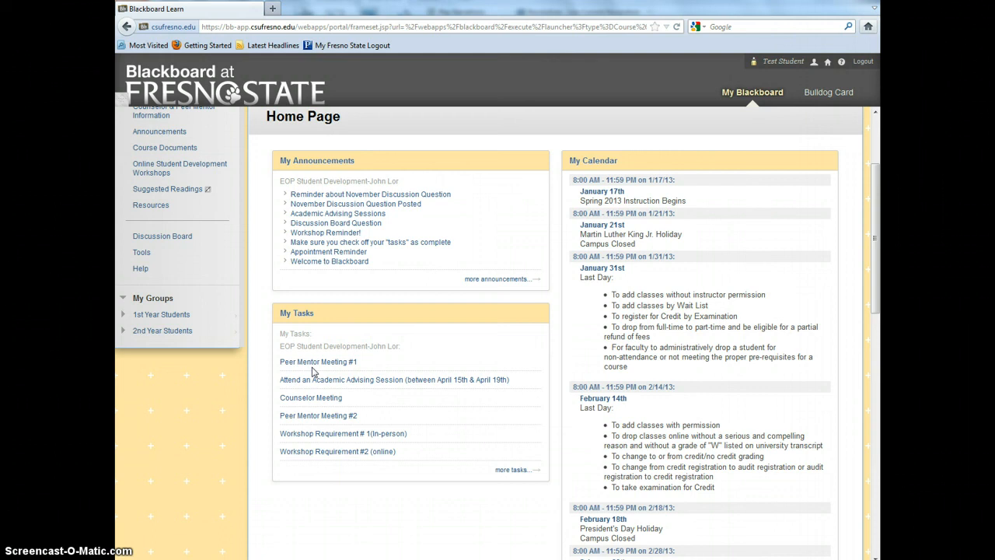
mouse_move(325, 385)
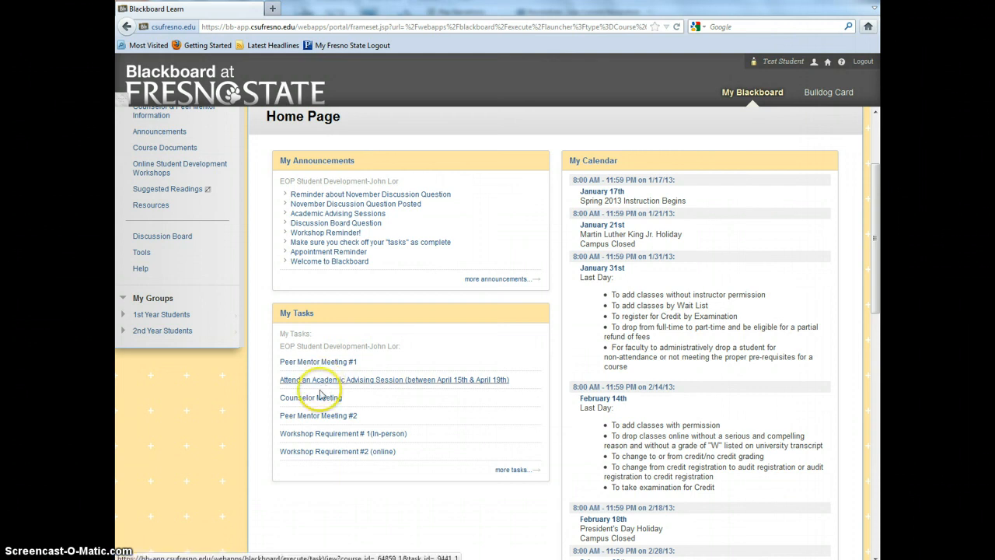
mouse_move(318, 404)
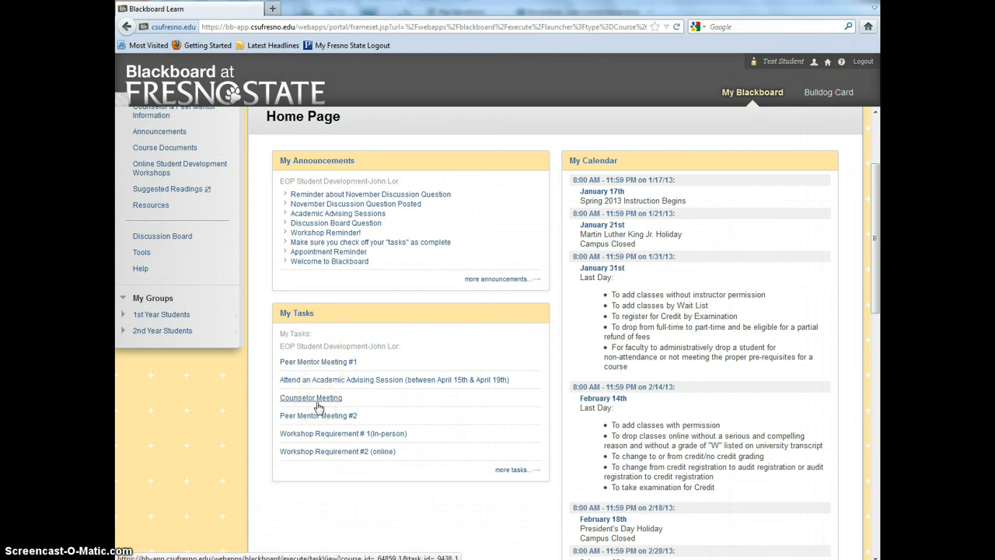
mouse_move(317, 420)
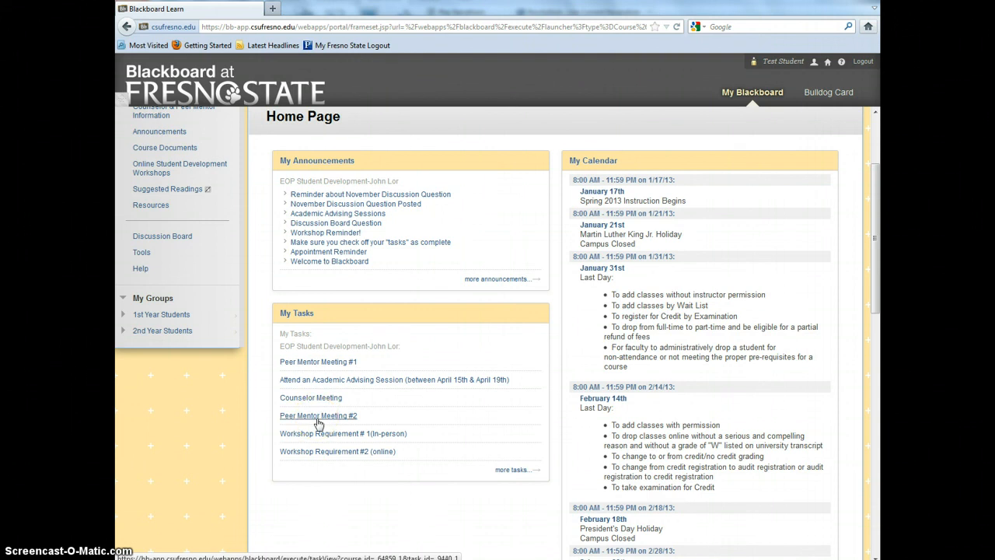
mouse_move(319, 432)
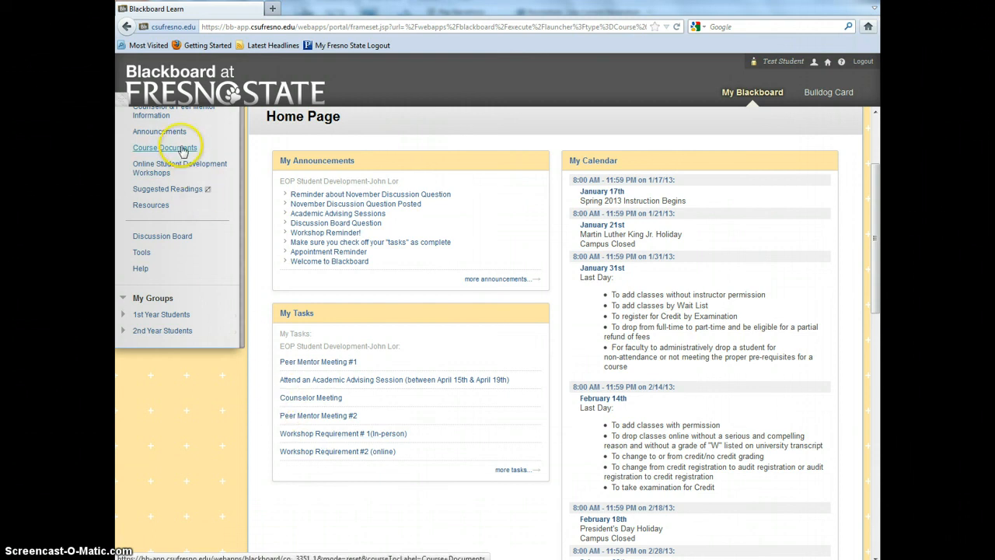
mouse_move(349, 441)
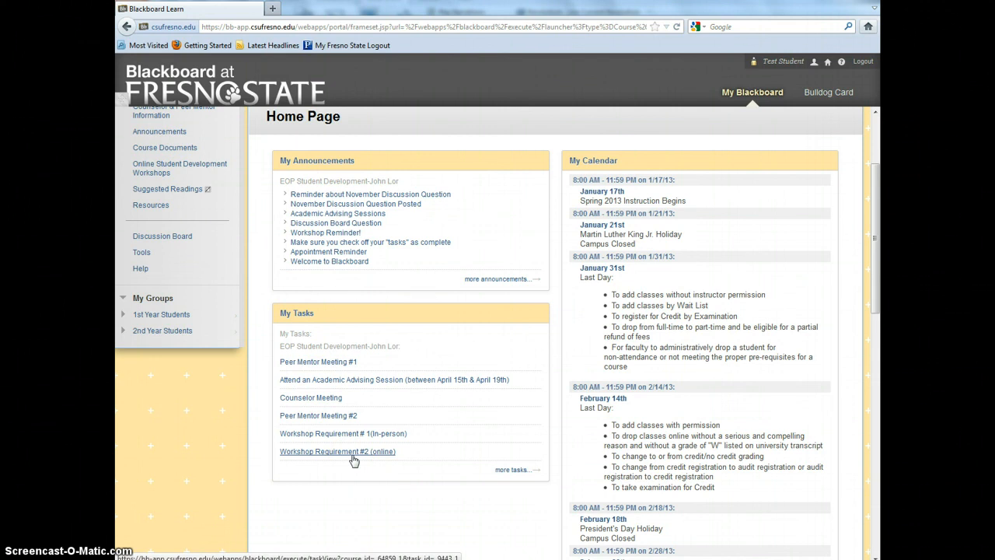
mouse_move(193, 225)
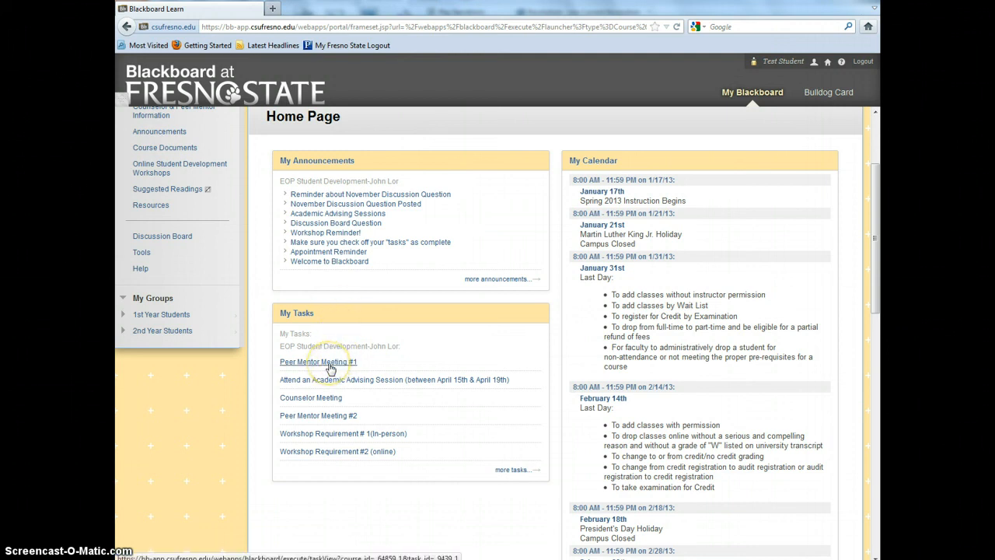
Review Peer Mentor Meeting #1, select it and set its status to Completed
left_click(317, 361)
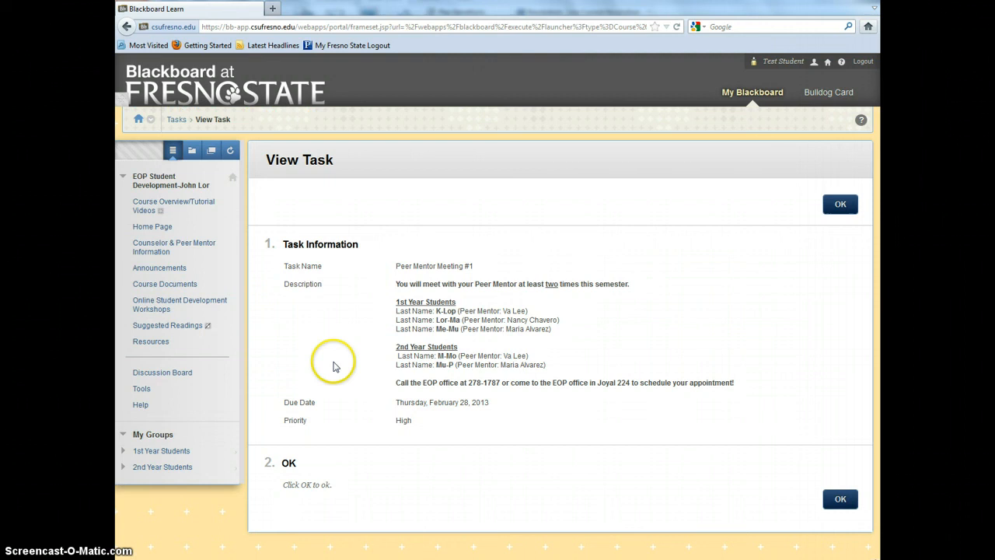
left_click(839, 203)
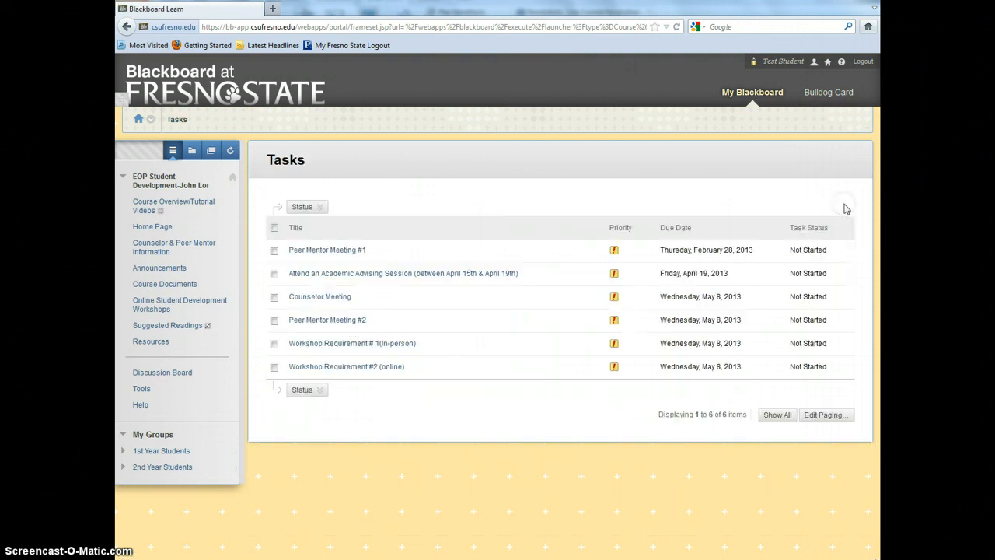
left_click(273, 249)
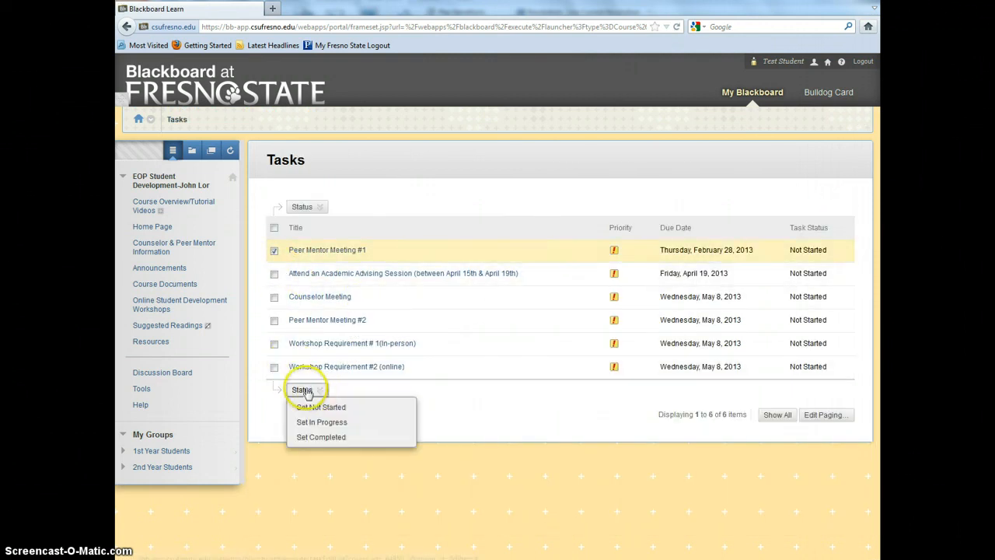
mouse_move(320, 422)
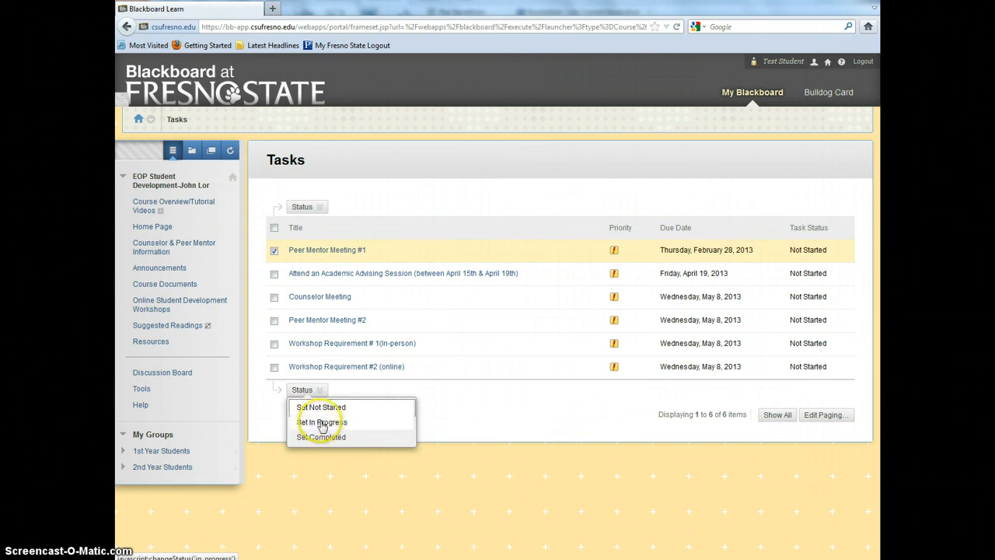
mouse_move(320, 437)
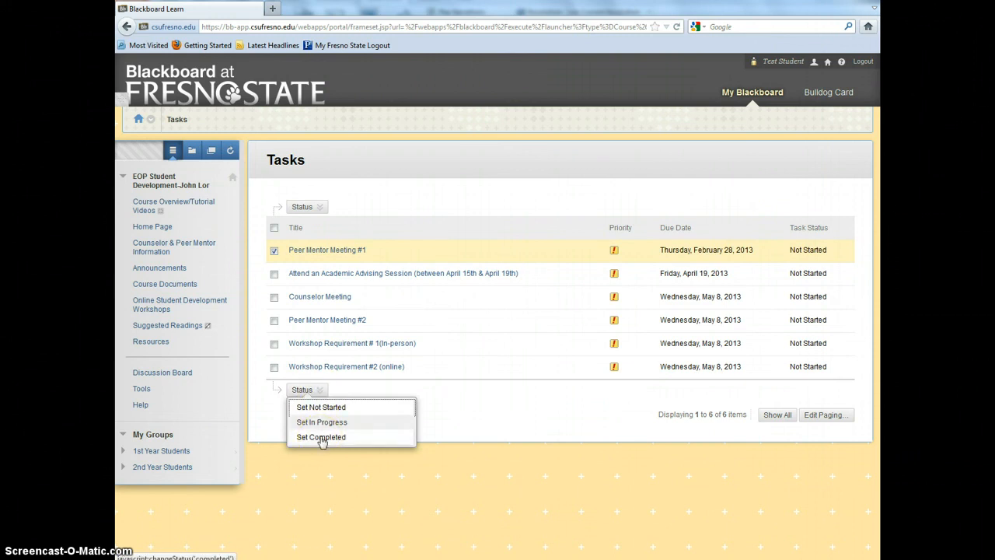
left_click(320, 437)
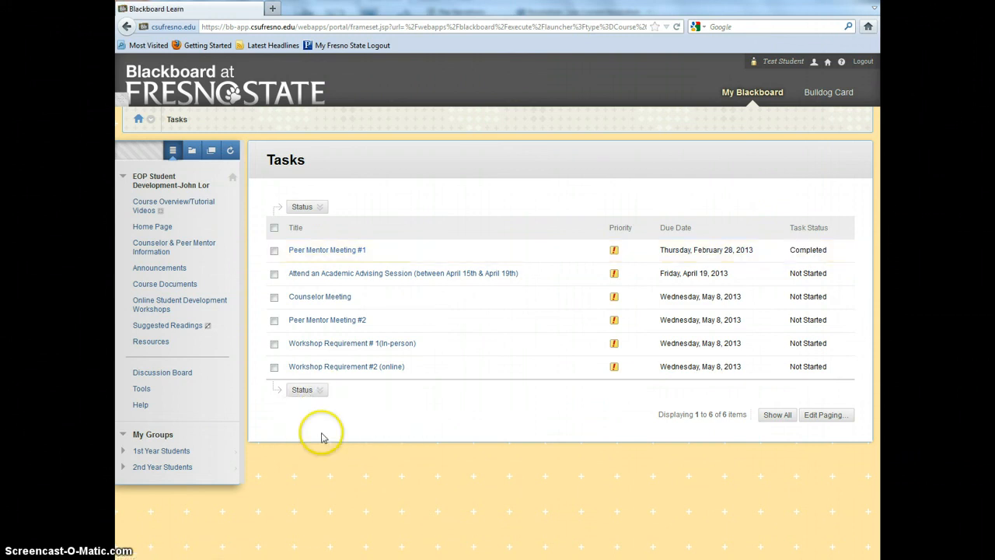
mouse_move(830, 250)
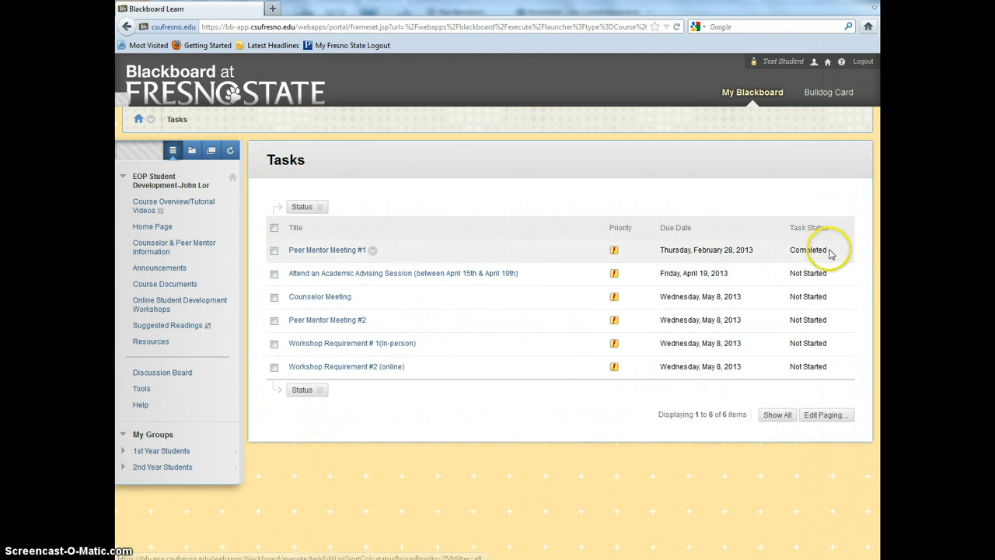
mouse_move(830, 251)
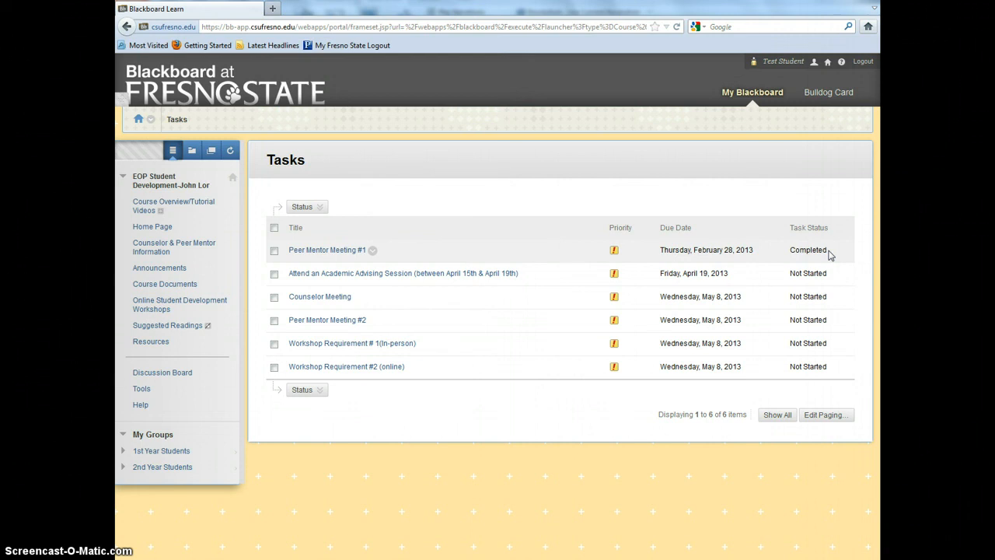
mouse_move(541, 324)
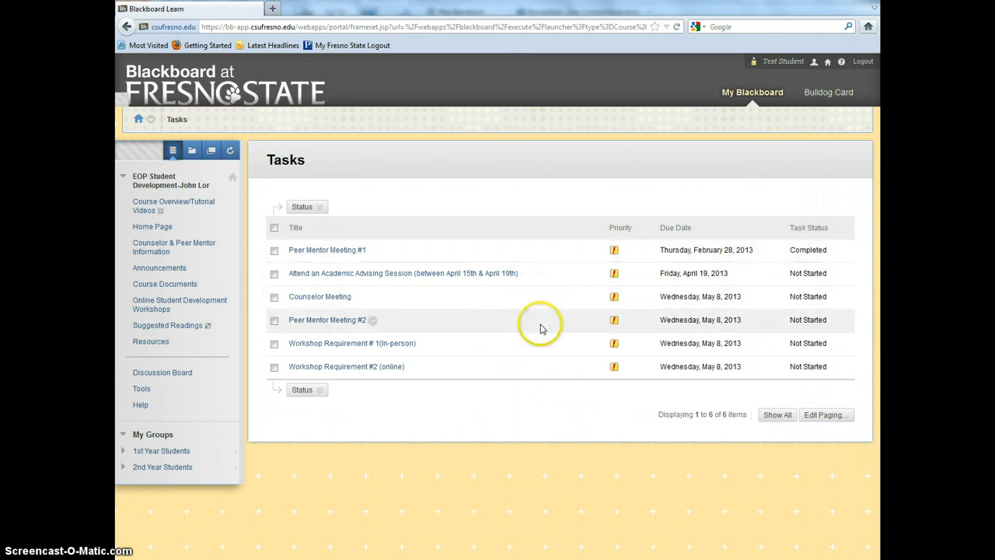
mouse_move(543, 402)
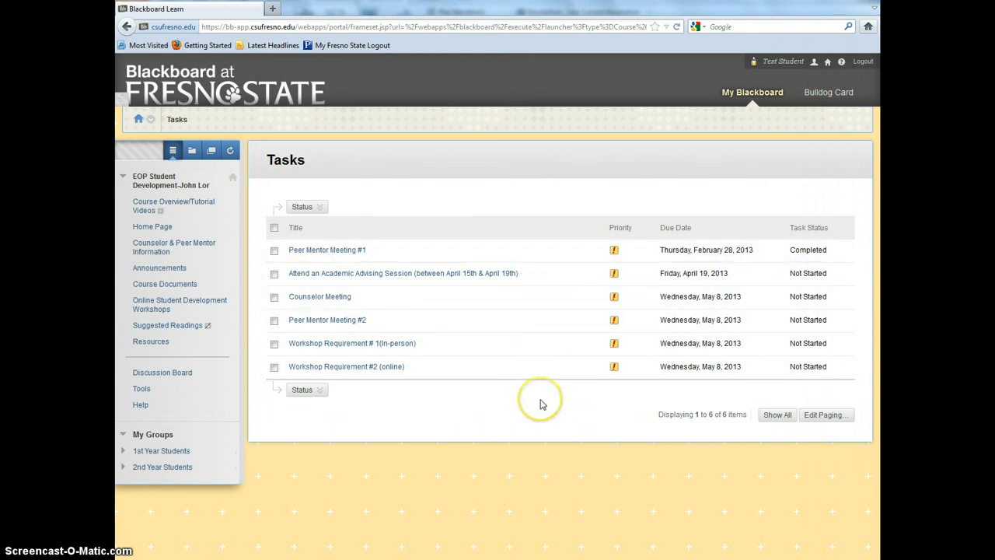
mouse_move(542, 404)
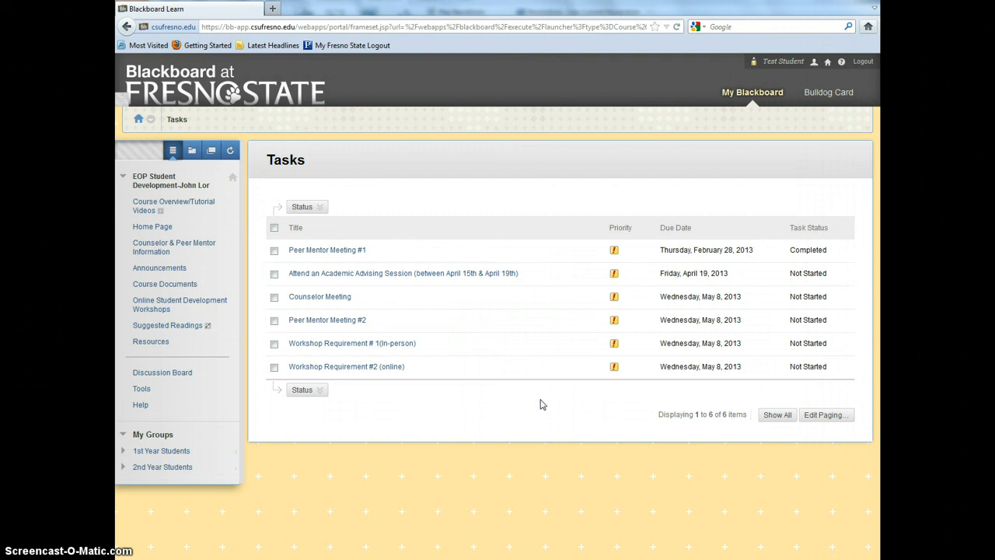
mouse_move(199, 205)
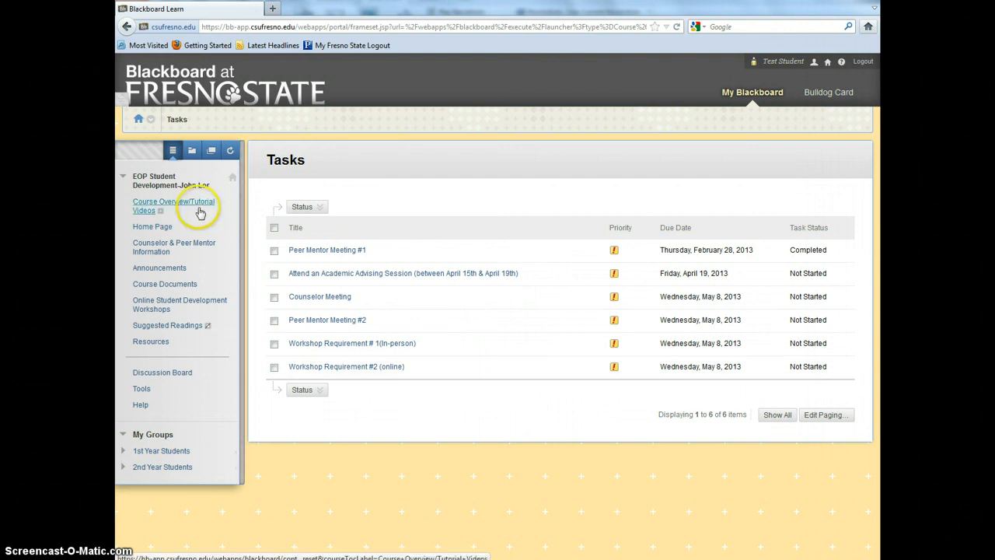